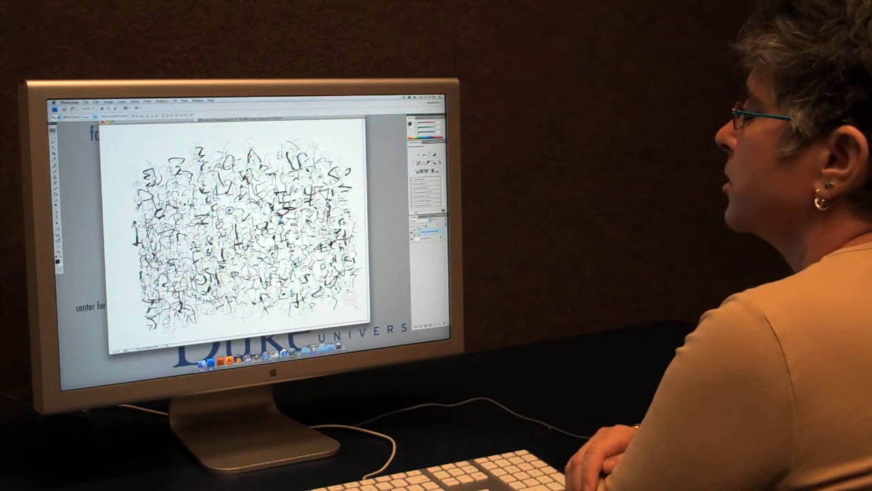
- Merge the drawing's visible layers into a single layer via Layer > Merge Visible
left_click(122, 101)
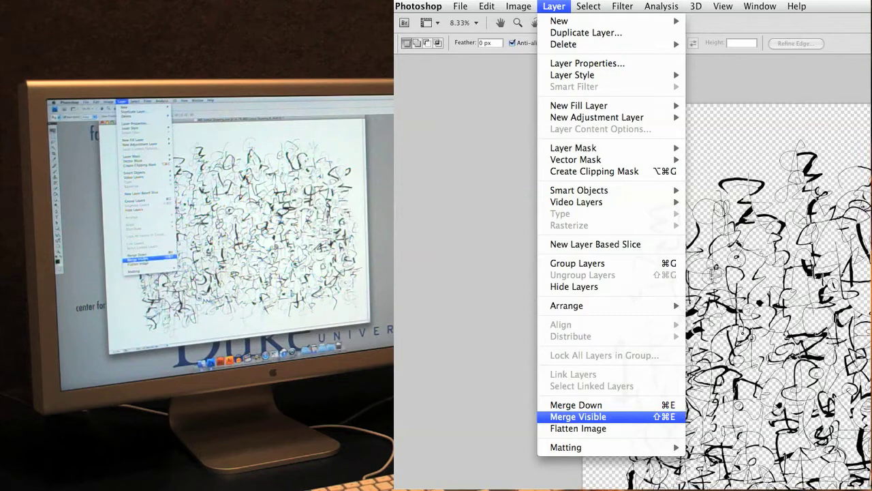
left_click(578, 417)
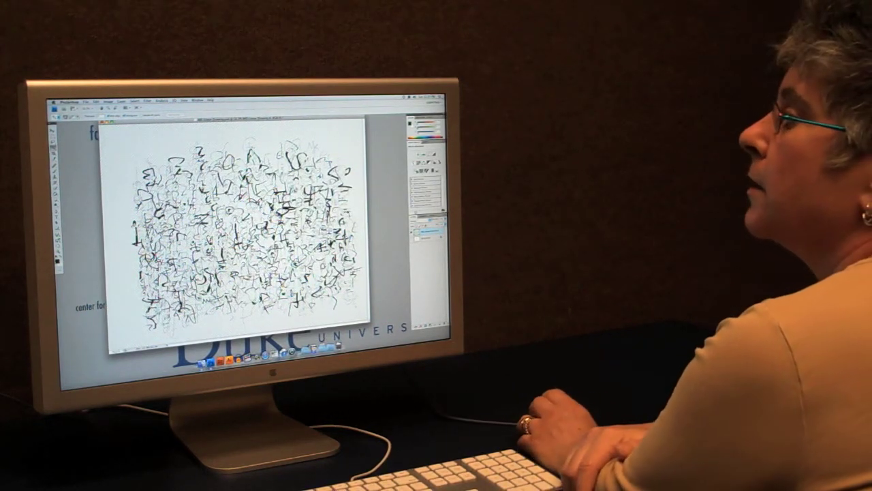
left_click(84, 100)
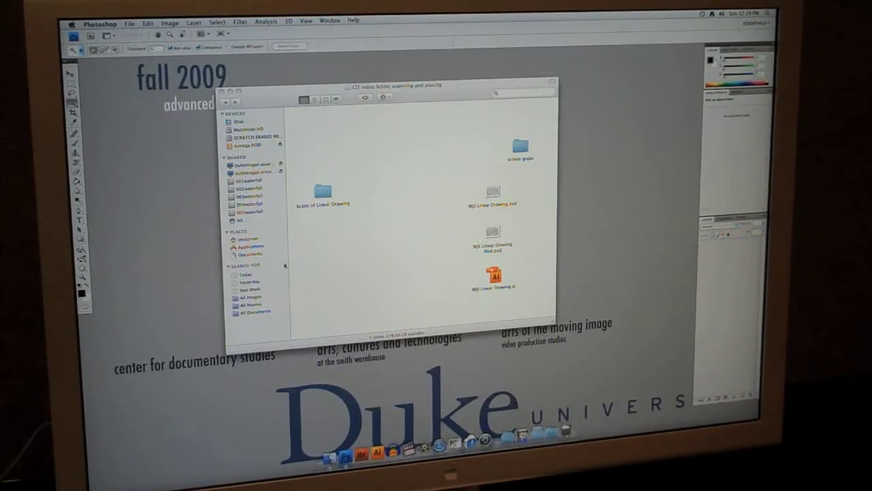
- Open MJS Linear Drawing.psd in Illustrator, converting its layers to objects
left_click(491, 193)
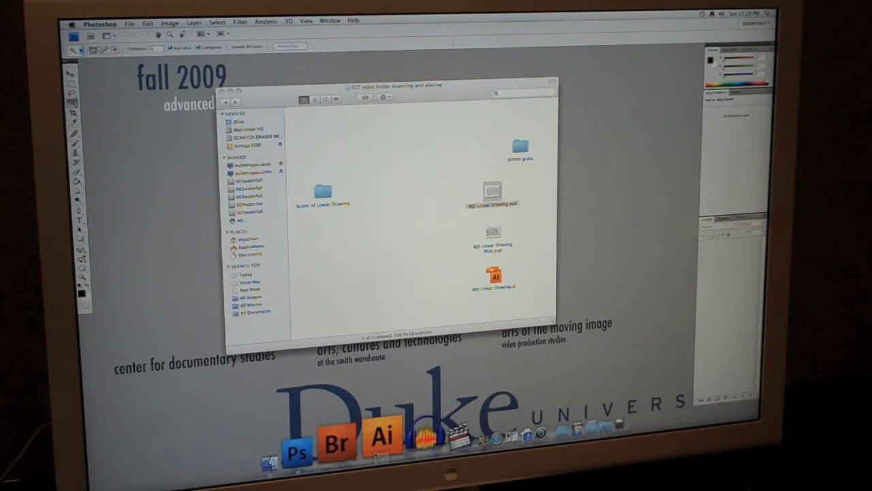
mouse_move(373, 441)
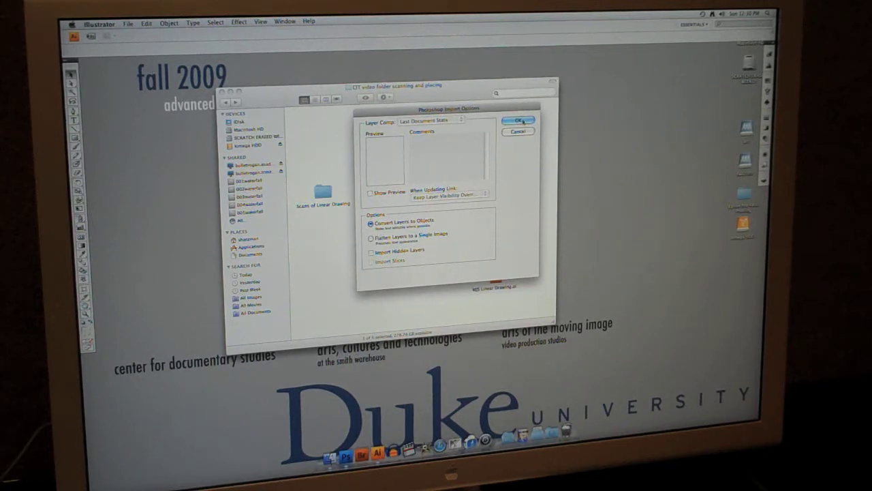
left_click(518, 132)
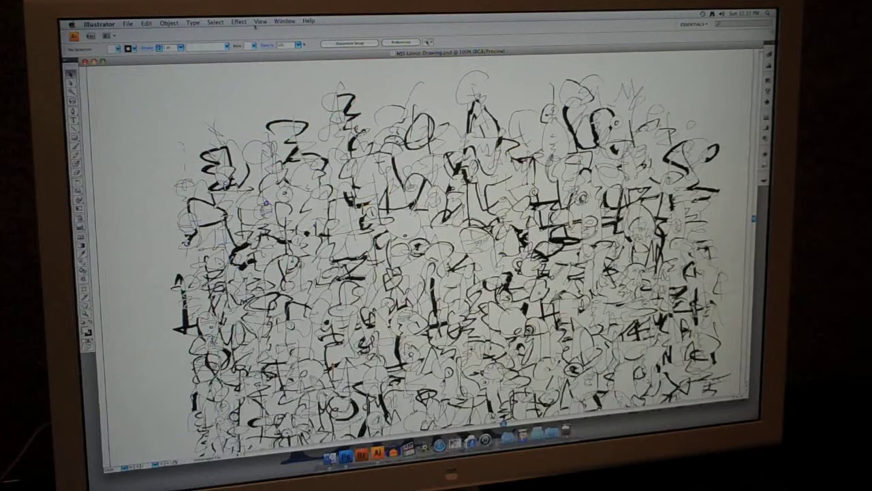
- Zoom out so the whole artboard fits, then select the placed drawing image
left_click(259, 21)
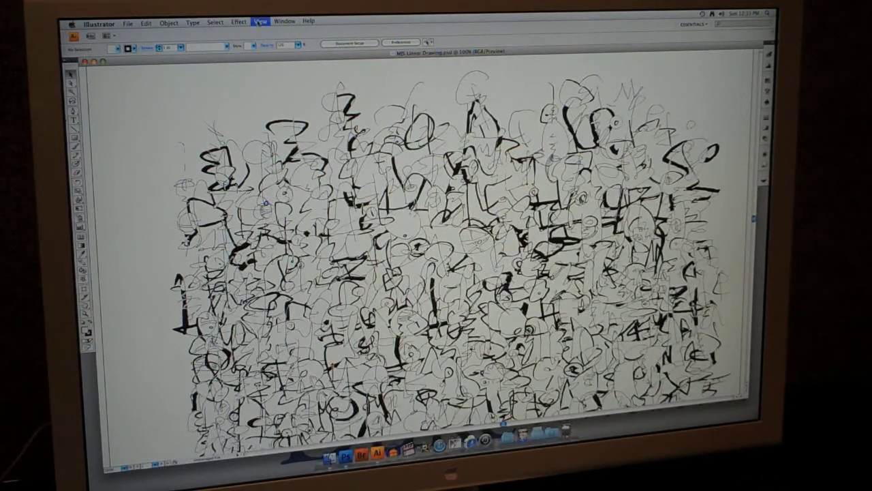
left_click(260, 20)
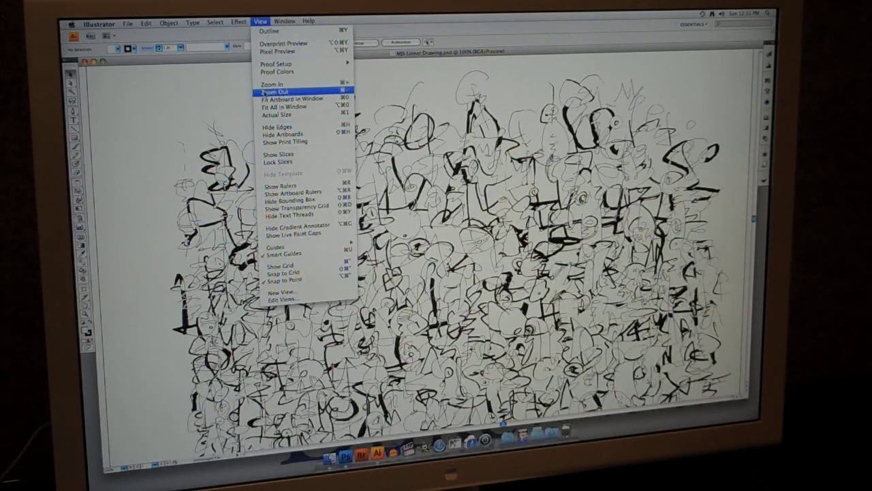
left_click(273, 91)
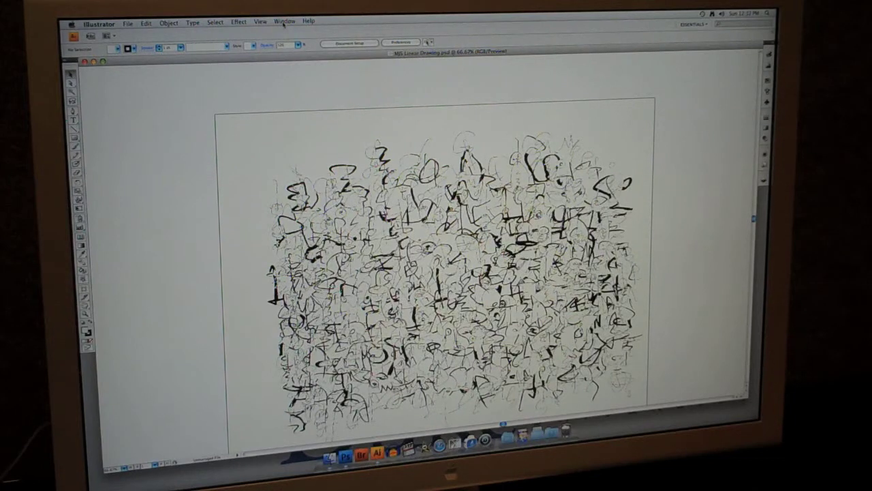
left_click(216, 21)
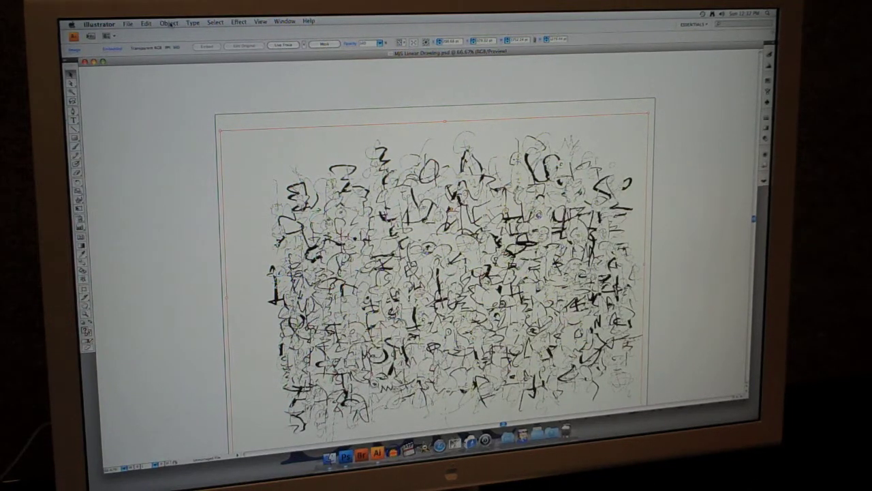
- Bring up Live Trace Tracing Options for the image, accepting the large-image slowness warning
left_click(168, 22)
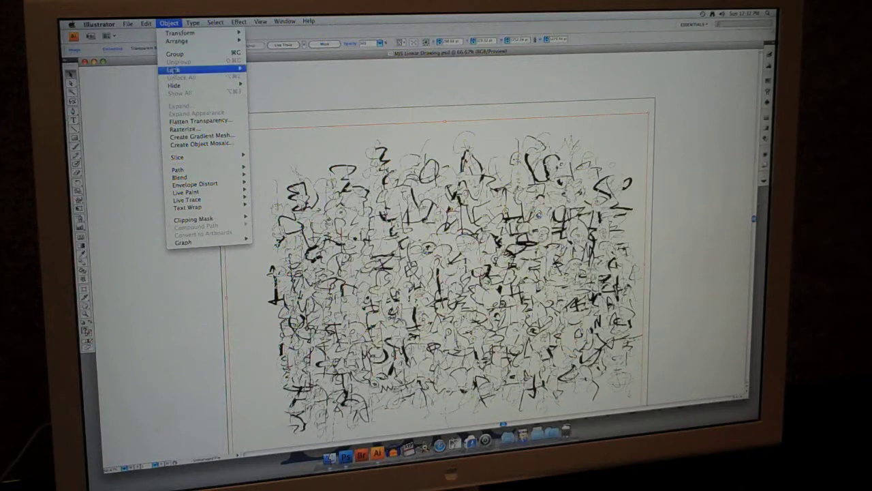
mouse_move(186, 192)
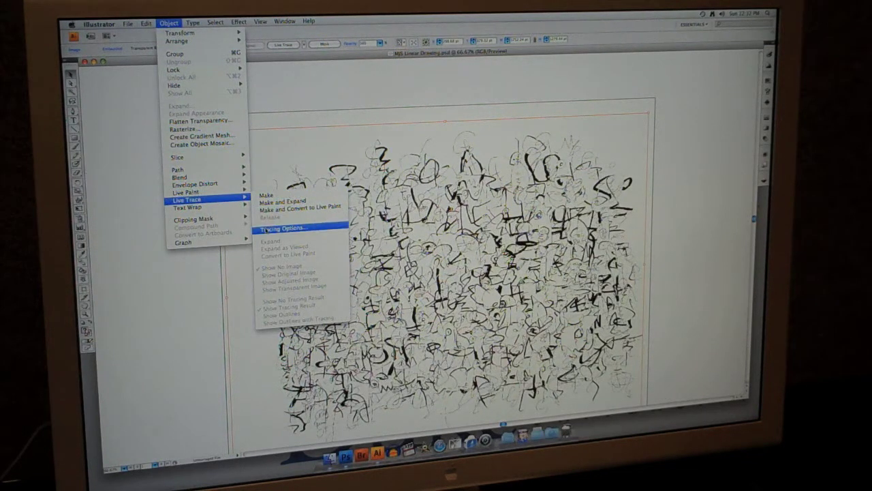
left_click(282, 227)
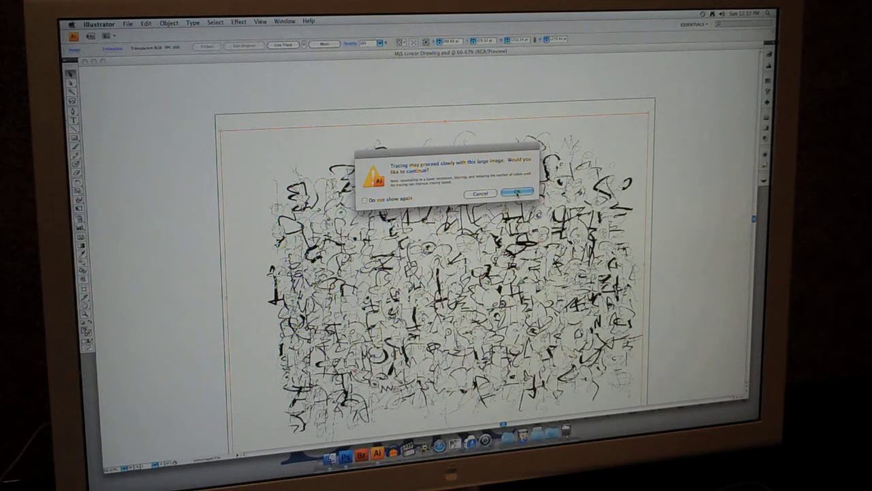
left_click(517, 193)
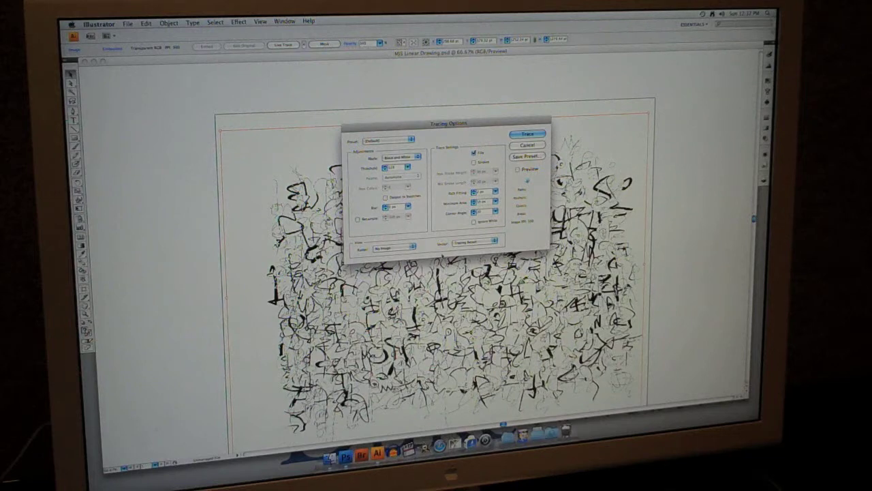
- Choose the Inked Drawing tracing preset with fills and strokes, and turn on Preview
left_click(395, 140)
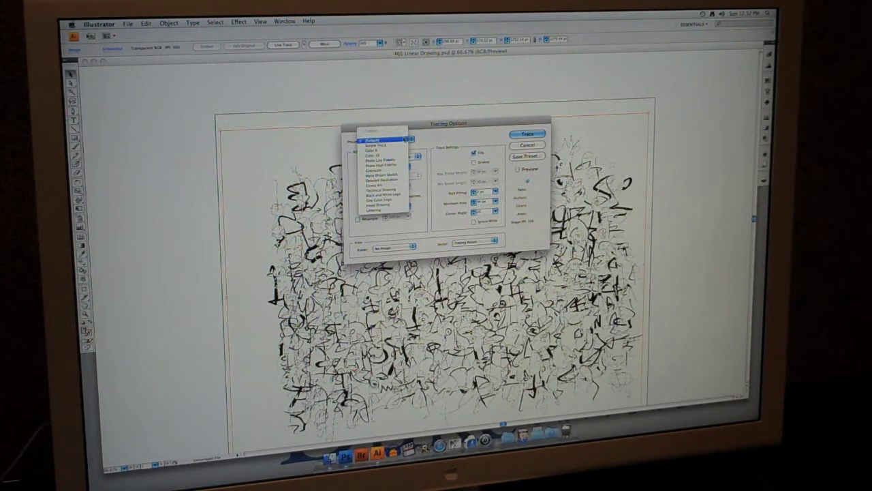
left_click(382, 175)
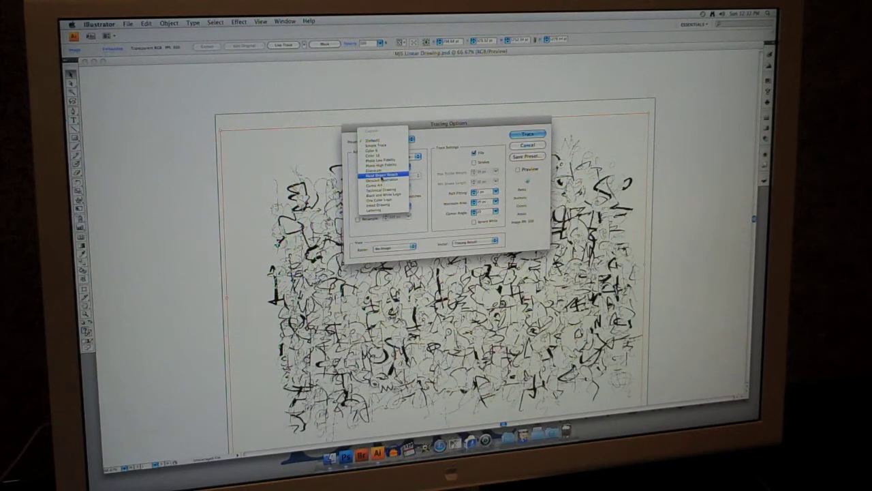
left_click(378, 209)
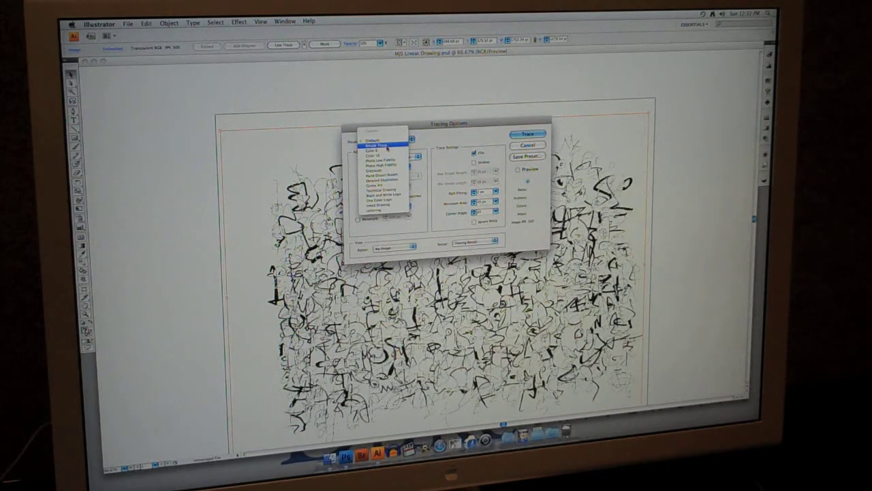
left_click(378, 210)
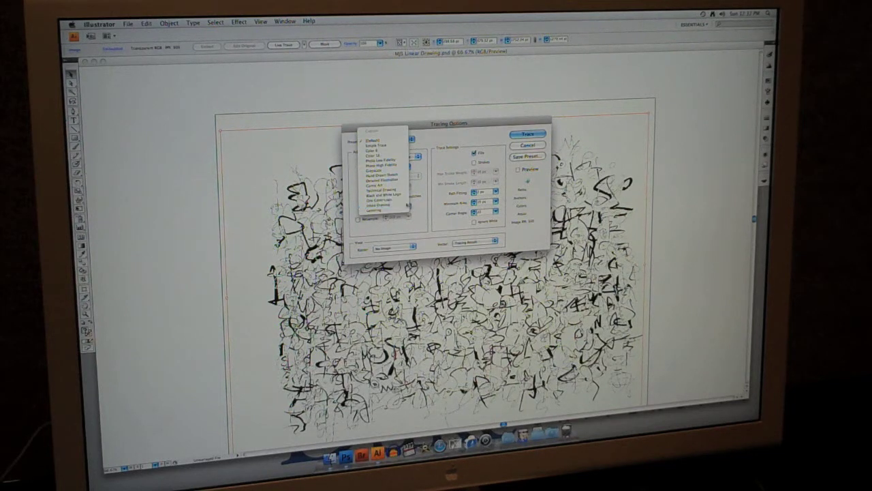
left_click(379, 205)
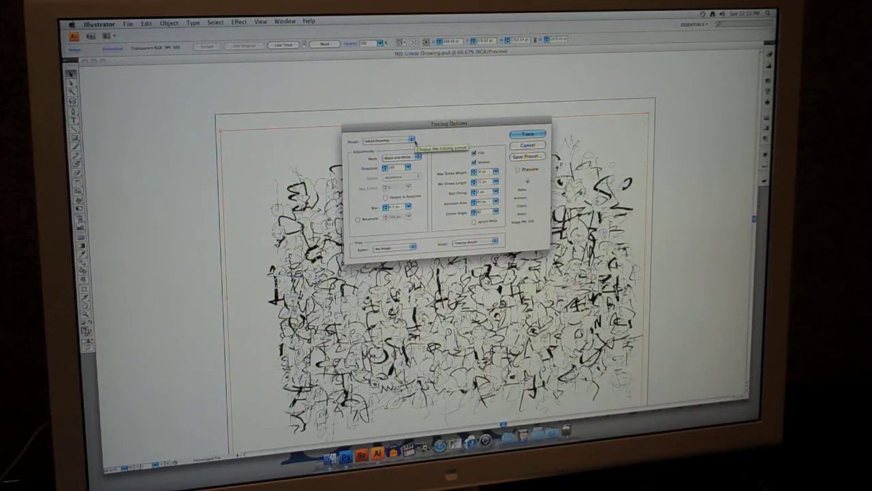
left_click(389, 139)
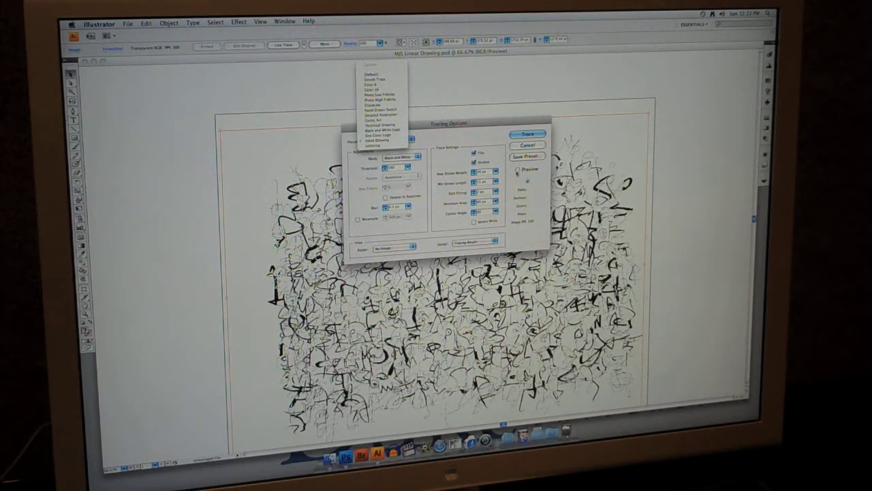
left_click(516, 169)
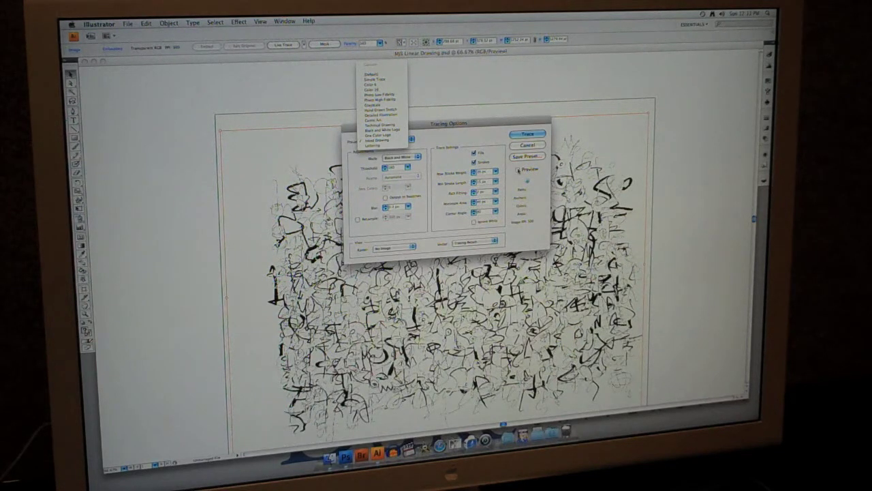
left_click(377, 140)
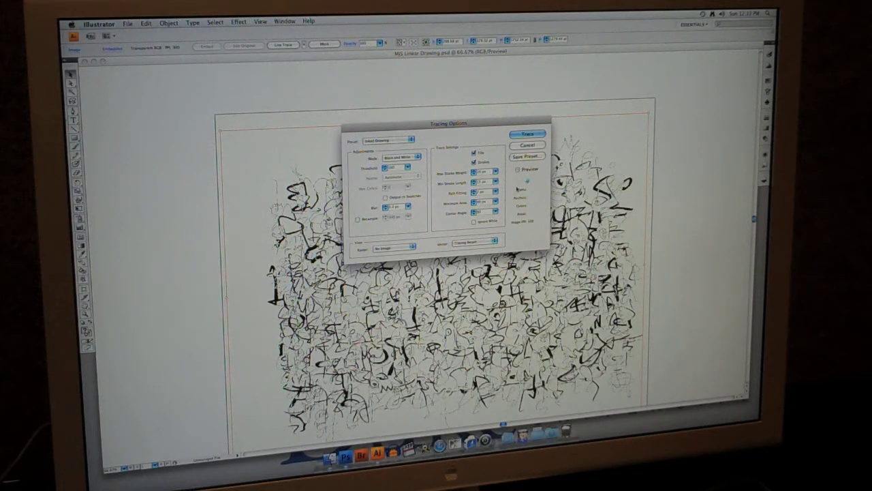
left_click(518, 169)
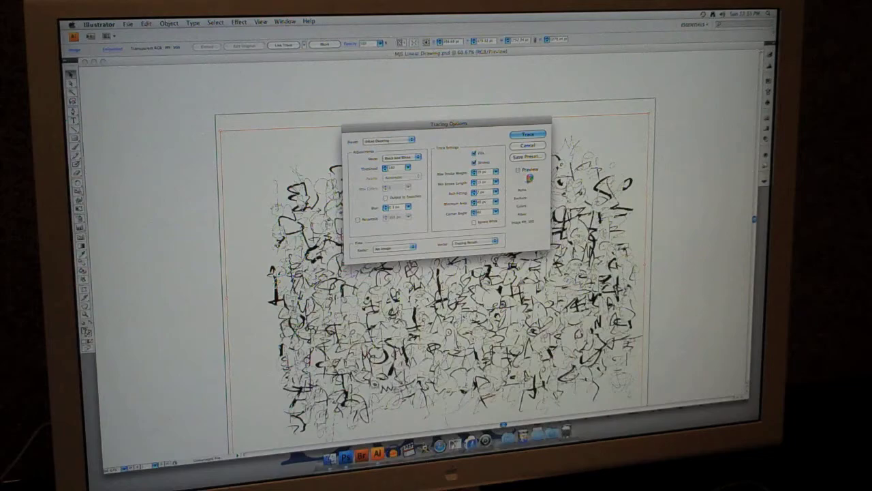
left_click(527, 133)
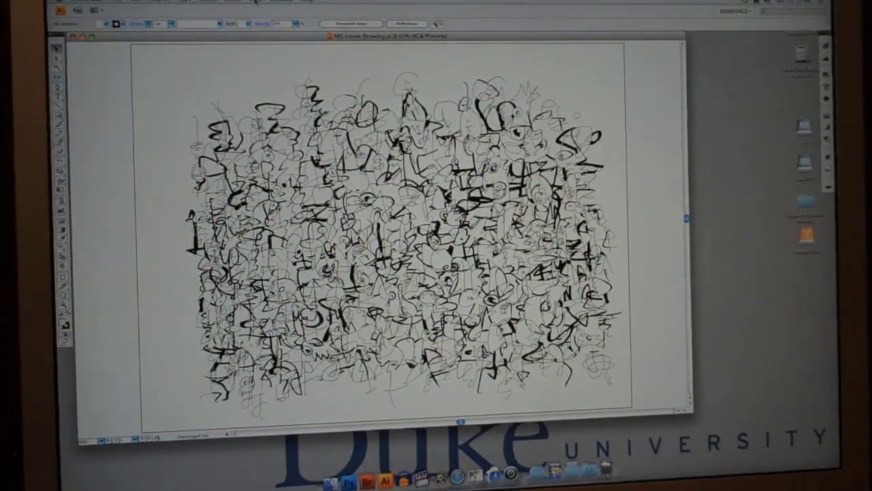
left_click(277, 1)
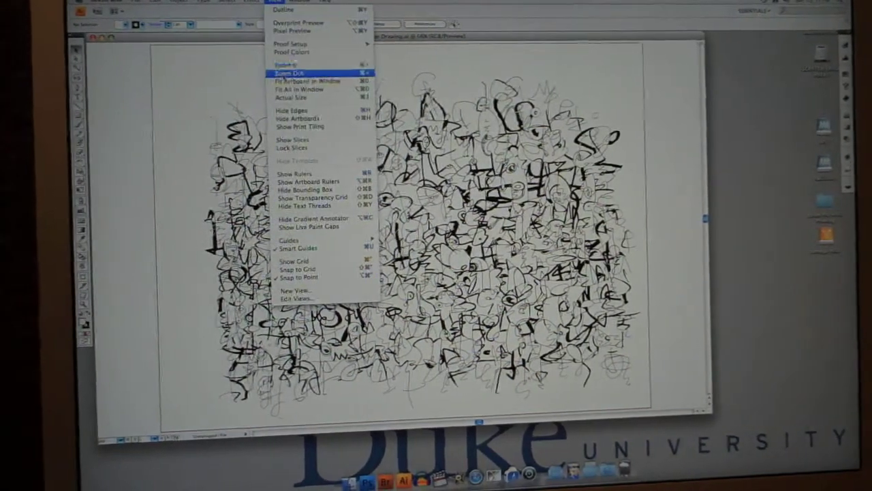
left_click(288, 73)
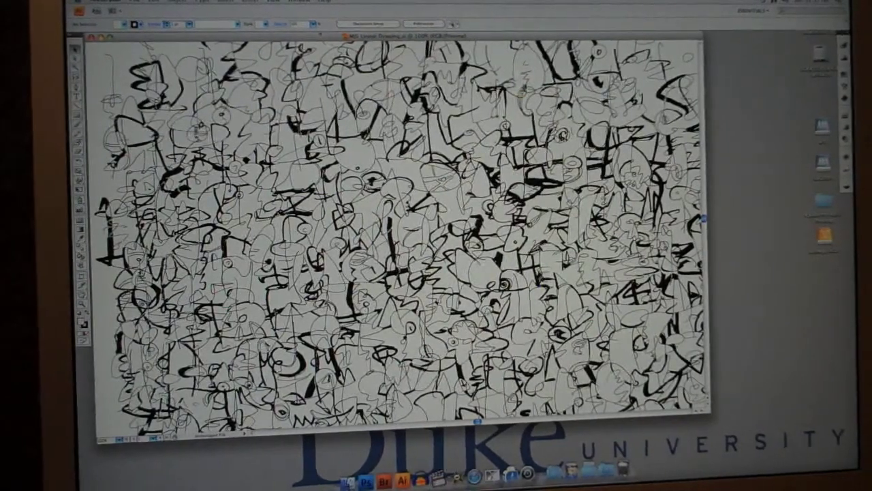
left_click(273, 1)
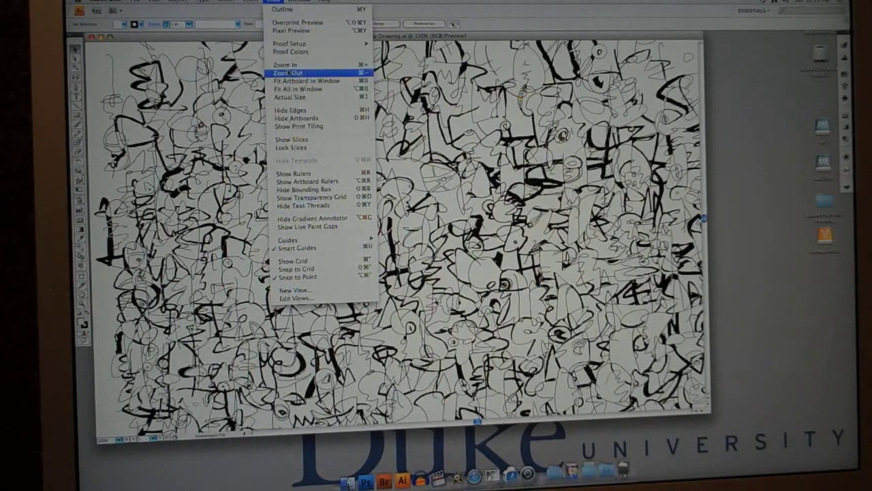
left_click(286, 73)
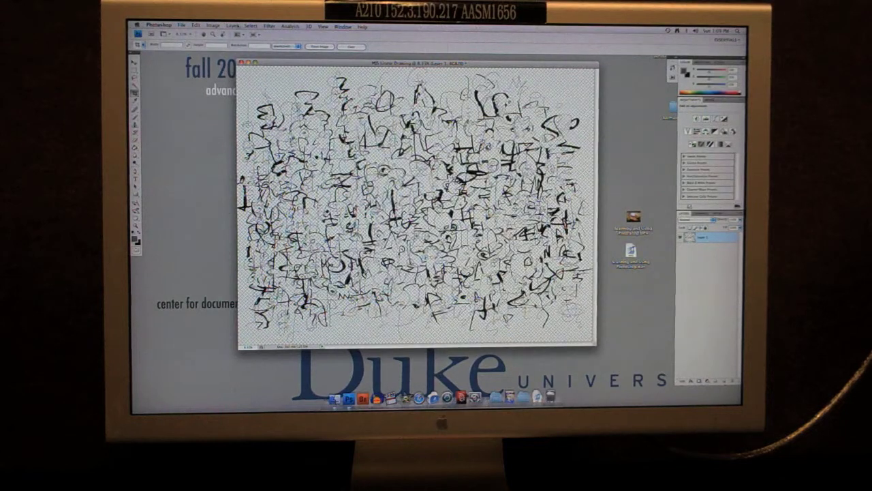
- Enlarge the canvas to 24 × 19 inches with the centre anchor kept
left_click(212, 27)
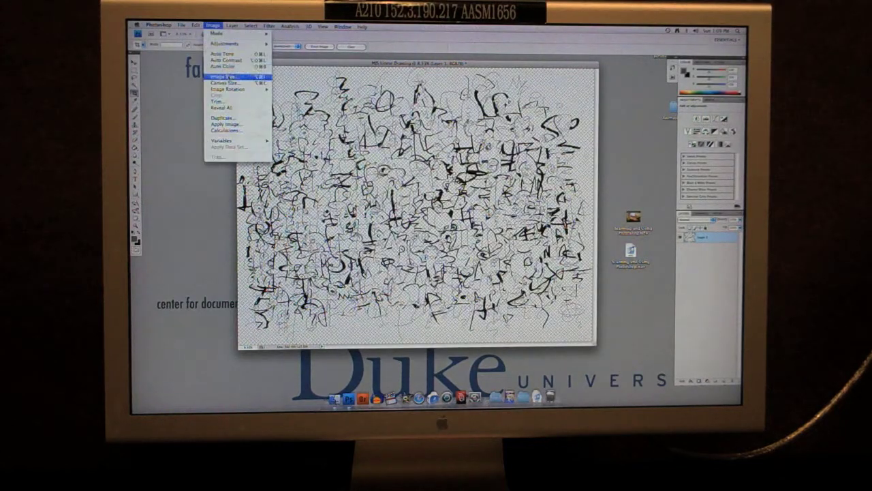
left_click(221, 82)
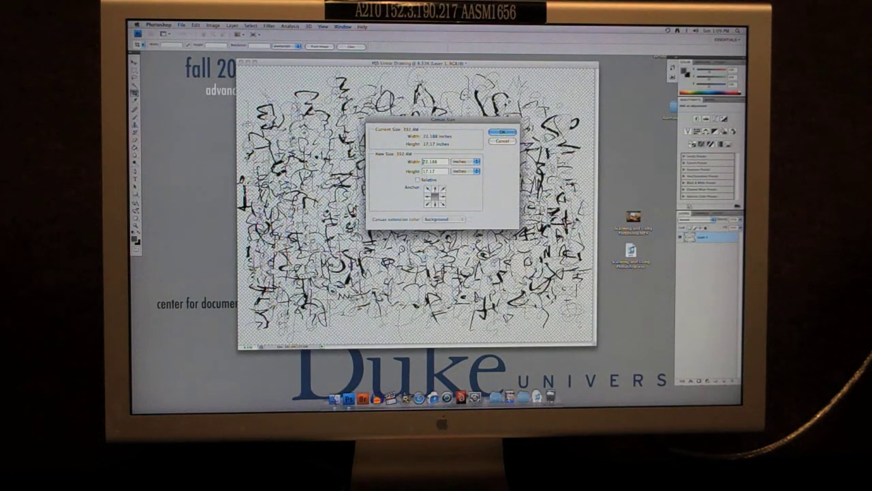
type("23.188")
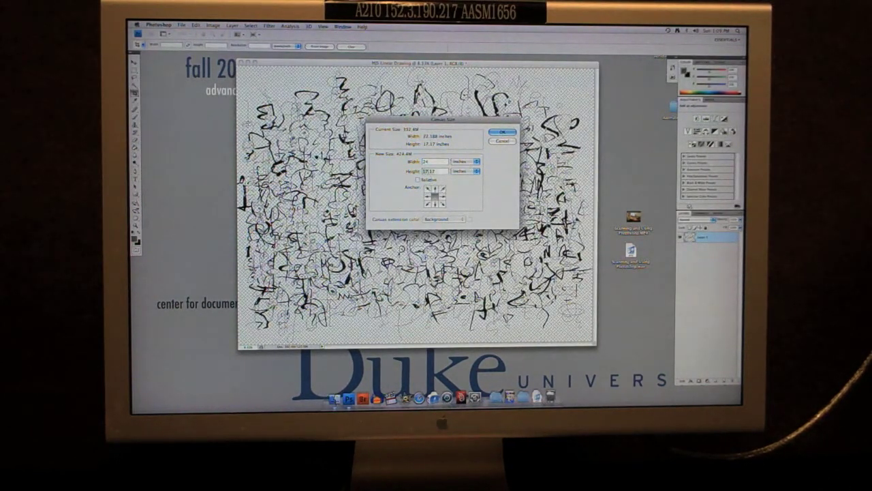
type("18")
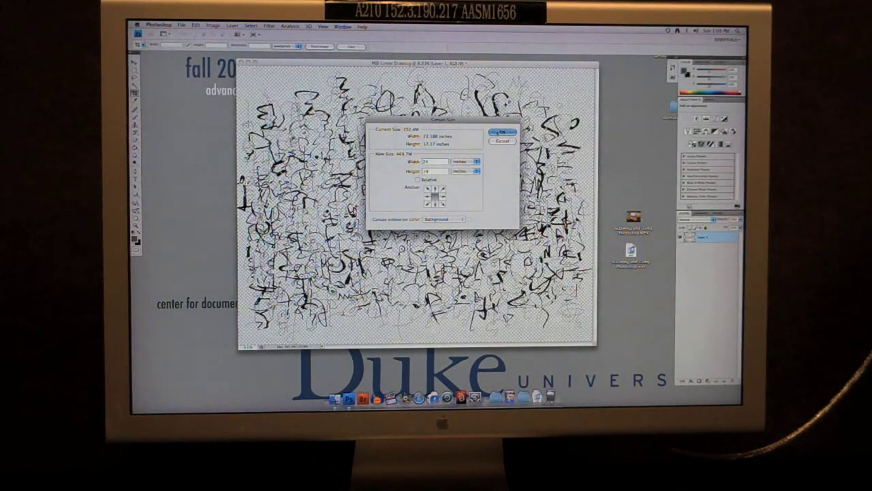
left_click(501, 131)
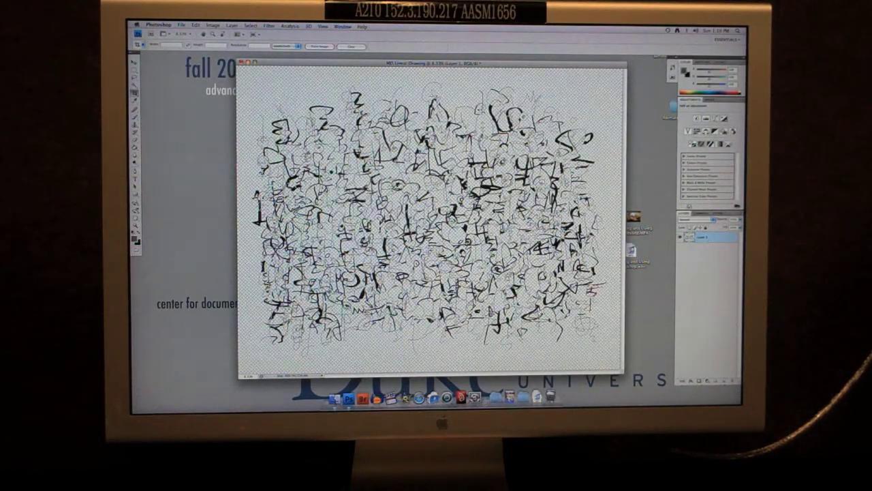
left_click(322, 27)
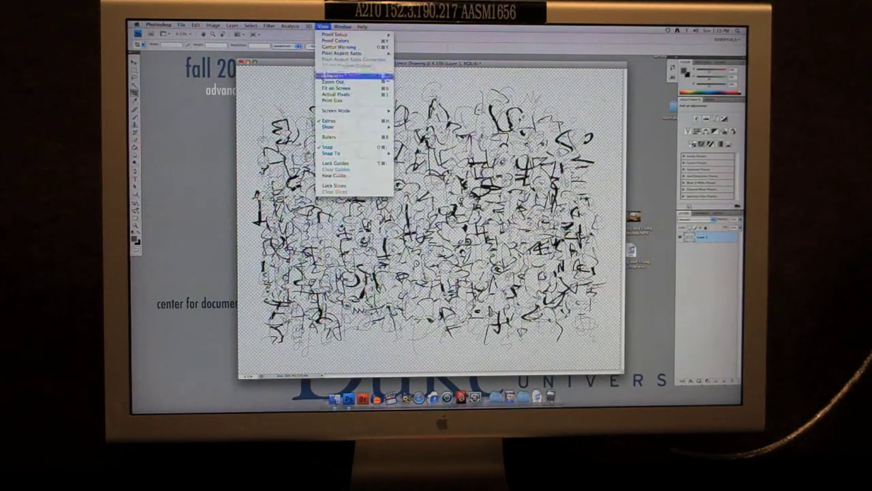
left_click(334, 87)
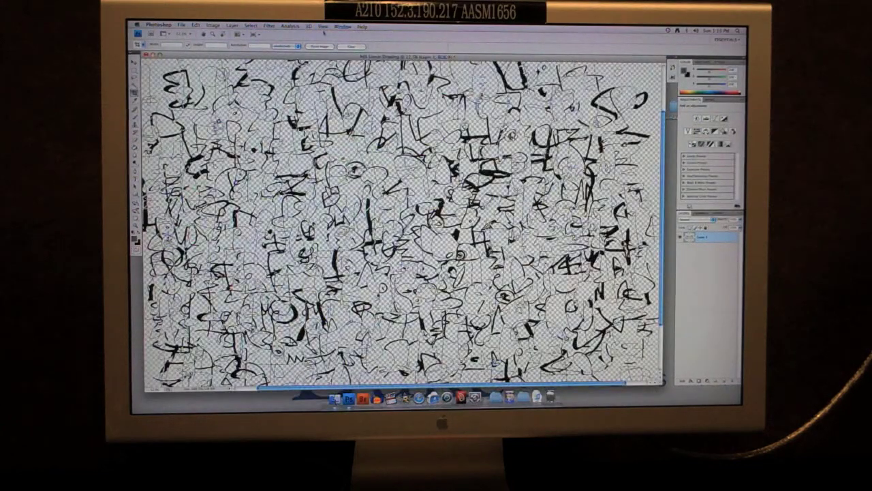
left_click(323, 26)
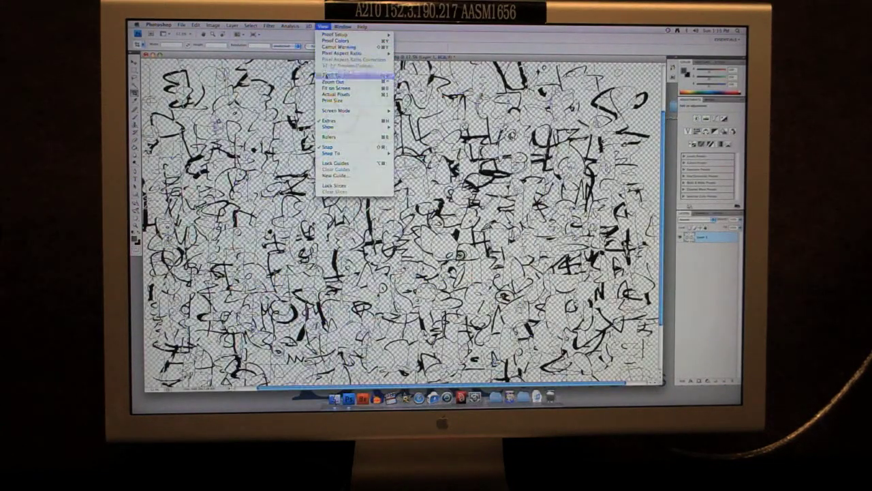
left_click(335, 75)
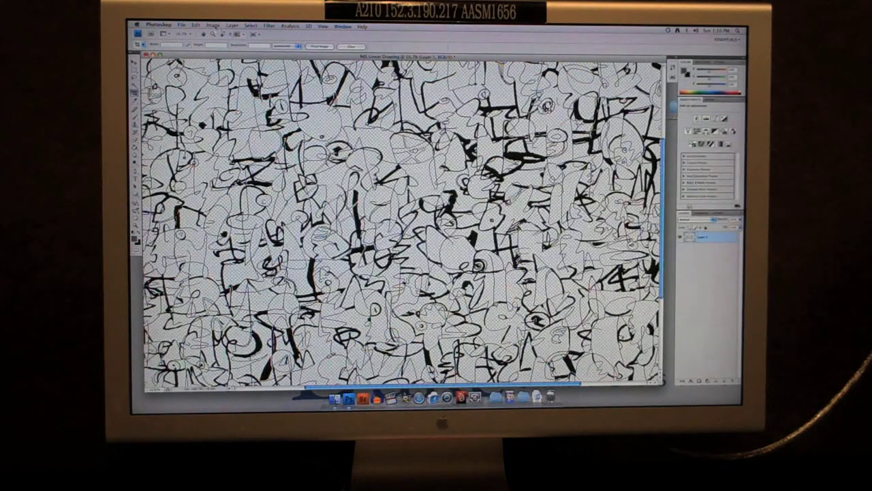
left_click(323, 26)
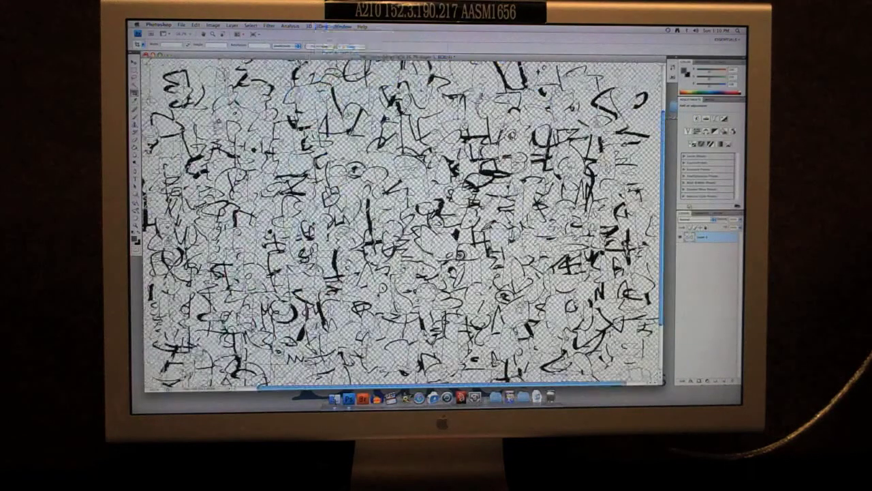
left_click(322, 27)
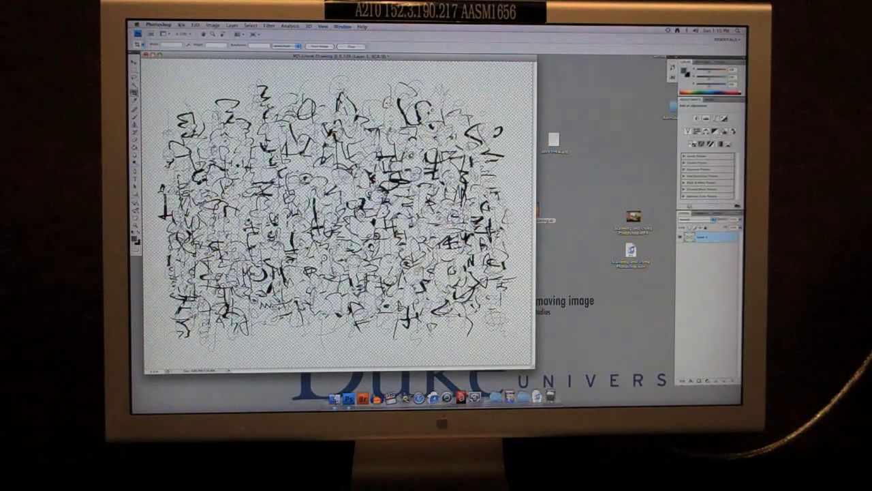
- Save the drawing to the Desktop as a Photoshop PSD with Maximize Compatibility
left_click(180, 26)
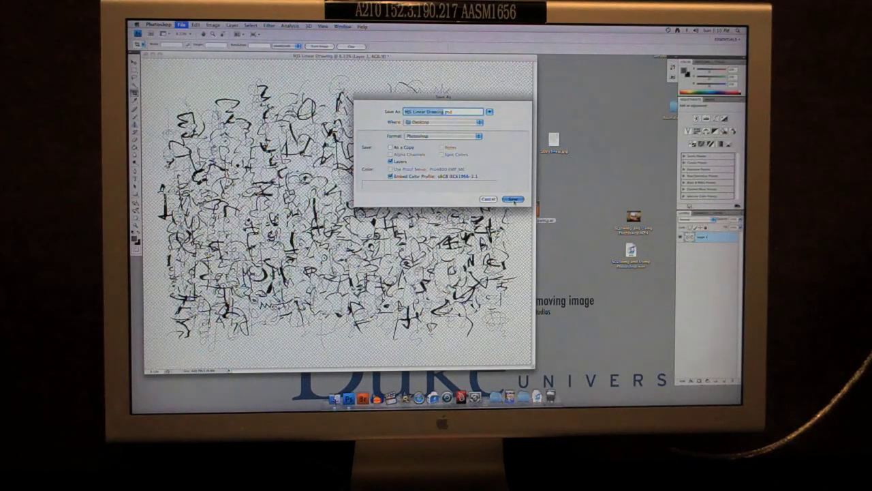
left_click(513, 198)
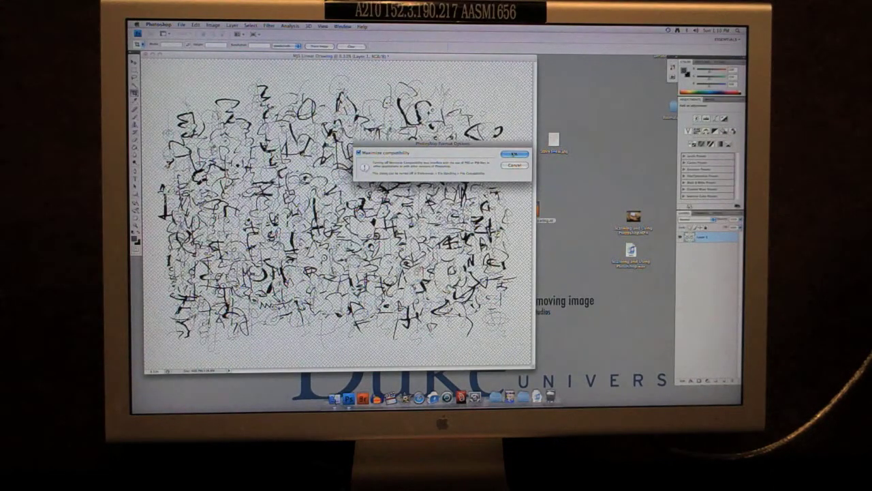
left_click(513, 153)
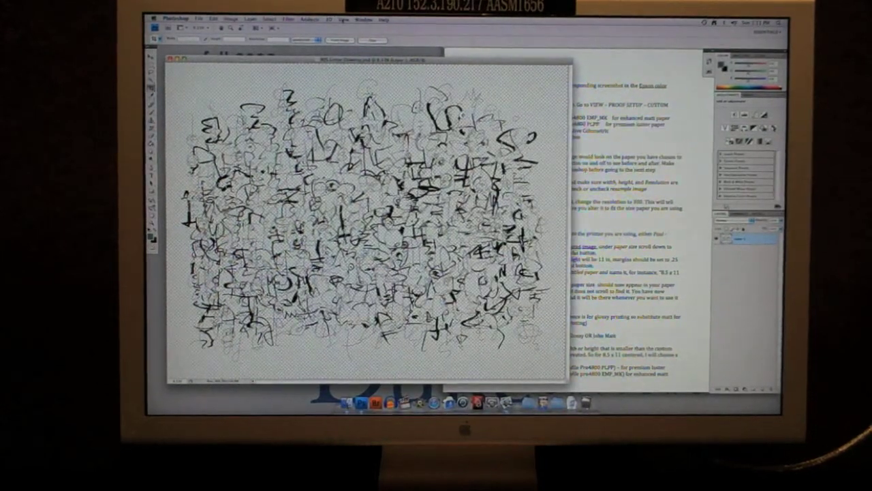
- Shrink the drawing window so the printing instructions sheet beside it is readable
left_click(349, 19)
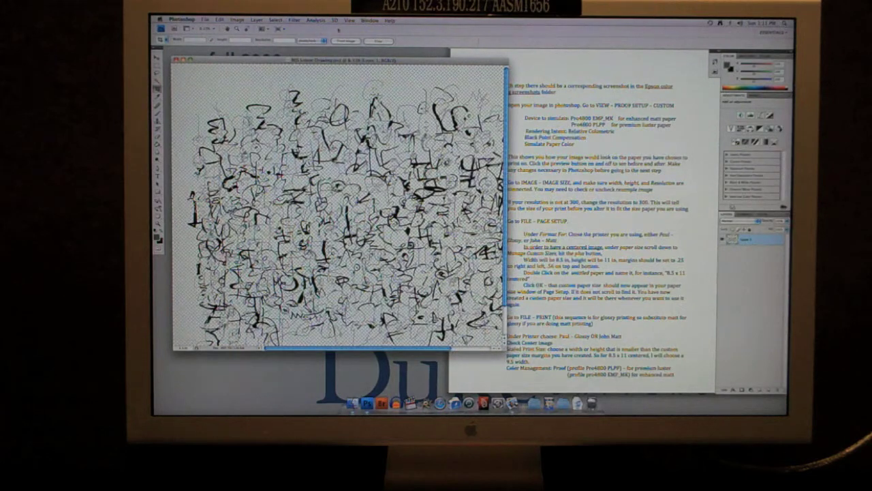
left_click(350, 20)
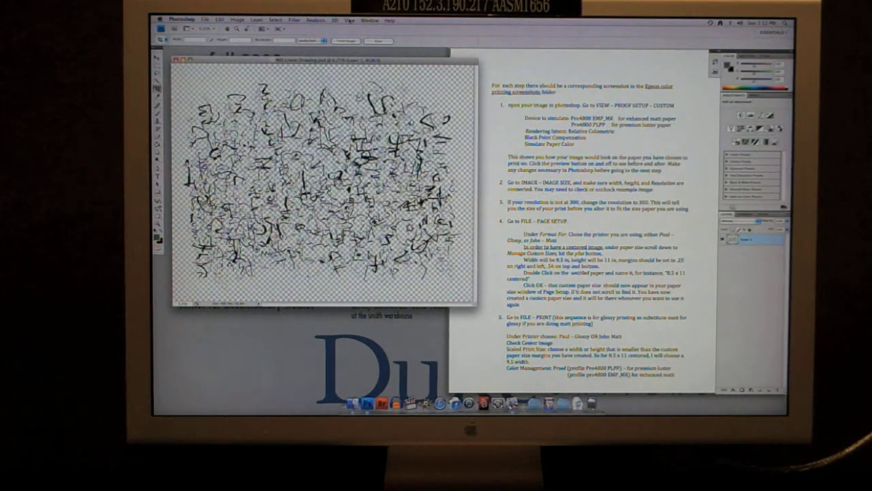
- Set custom proof to Pro4800 EMP_MK, Relative Colorimetric, with Black Point Compensation and Simulate Paper Color
left_click(349, 19)
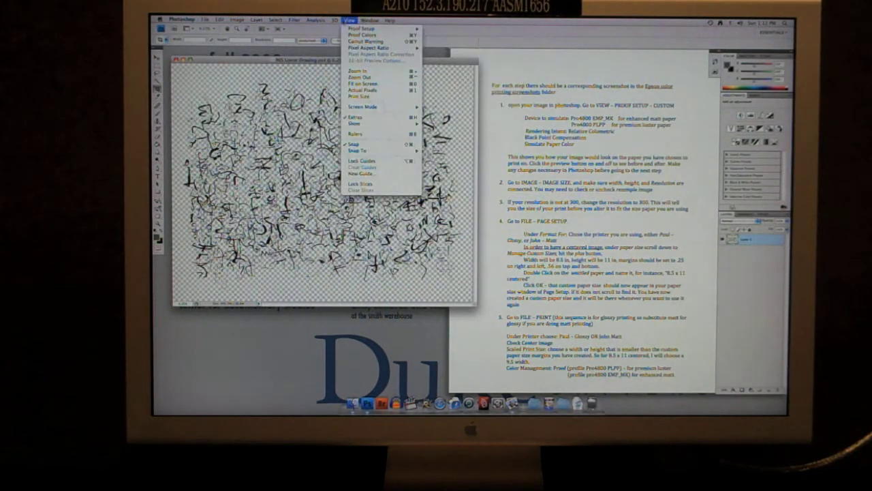
left_click(357, 29)
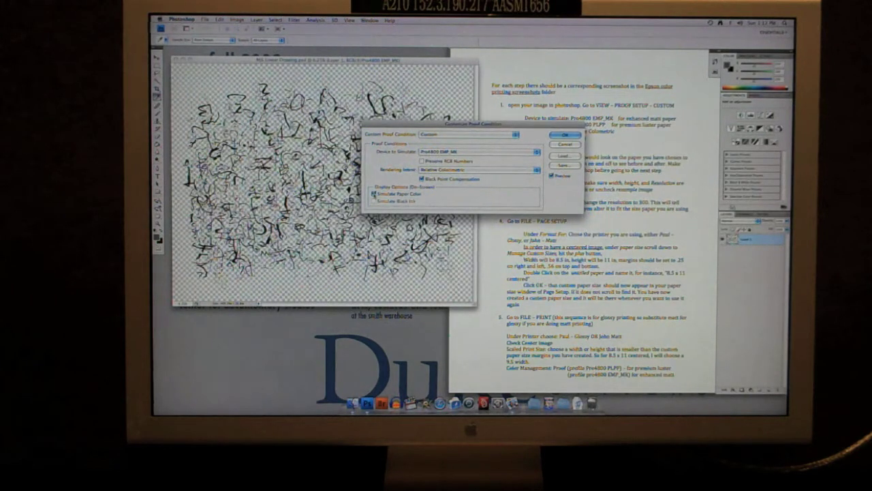
left_click(564, 134)
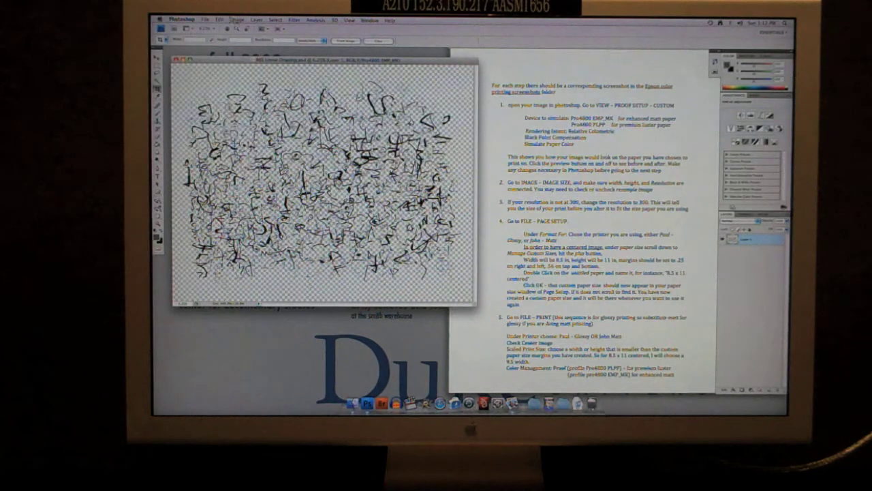
left_click(237, 19)
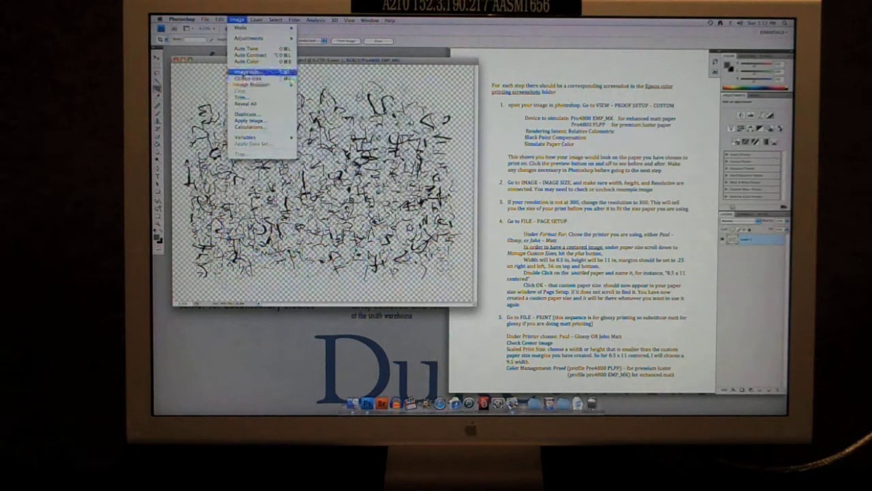
- Check Image Size, showing 24 × 19 inches at 600 pixels per inch
left_click(250, 70)
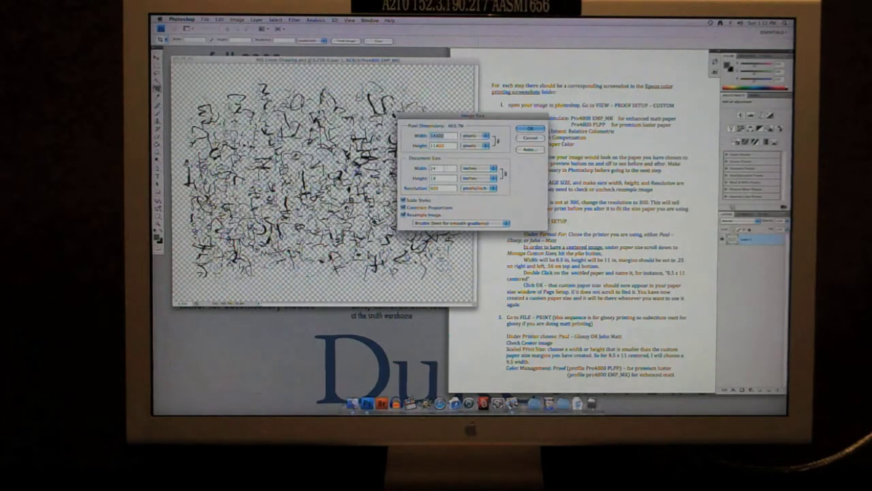